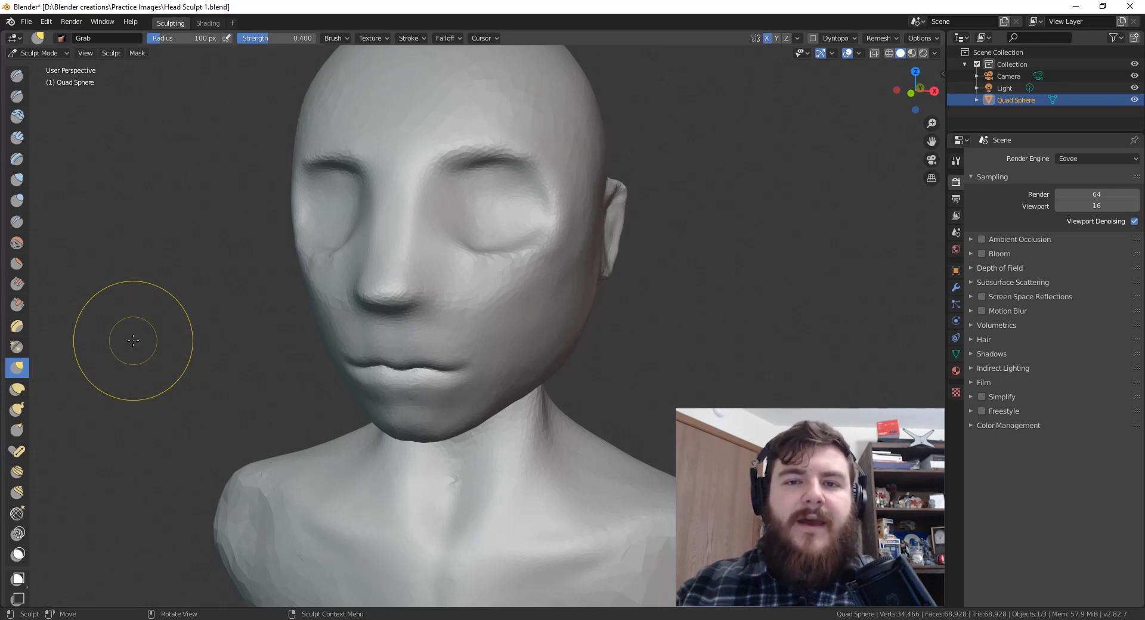
- Pick the Nudge brush and push the right cheek sideways with strokes
click(17, 472)
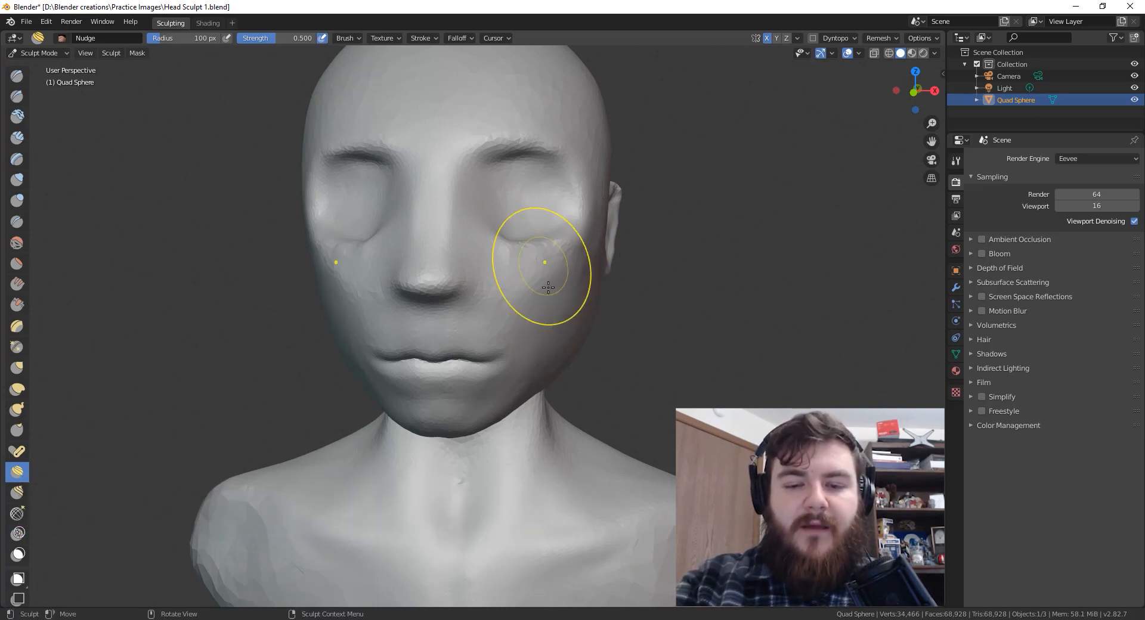
mouse_move(578, 262)
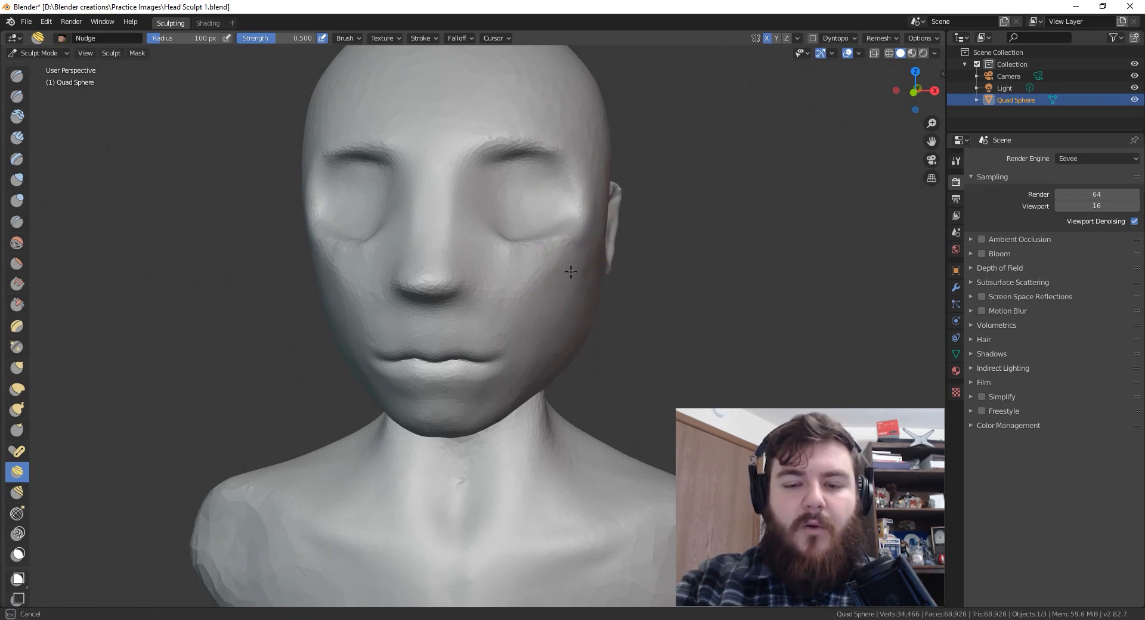
mouse_move(544, 276)
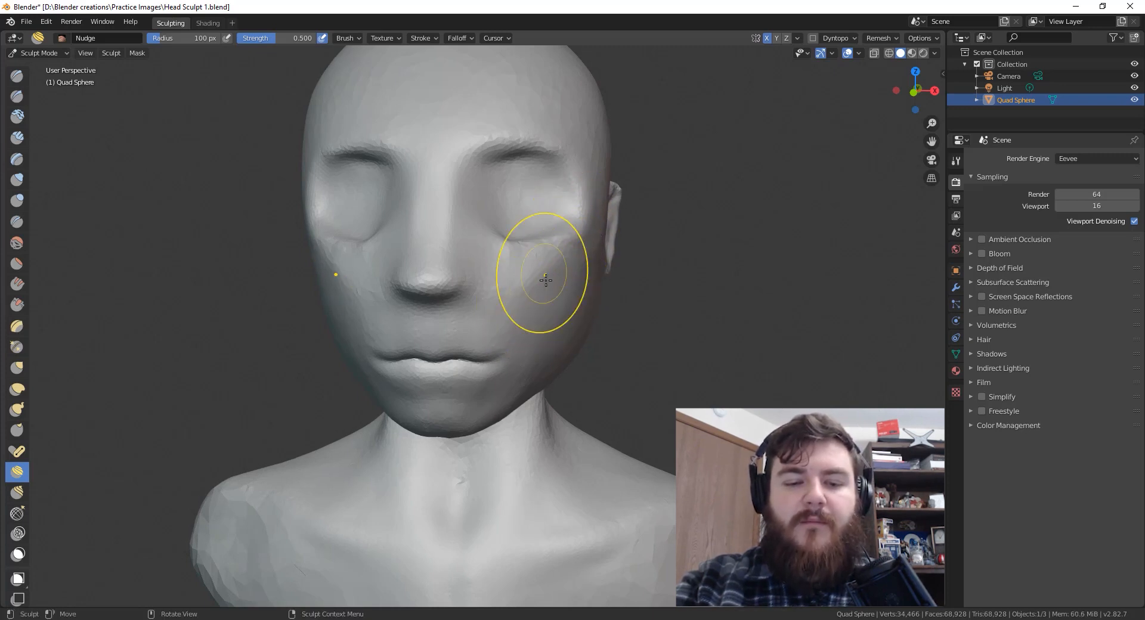
mouse_move(602, 285)
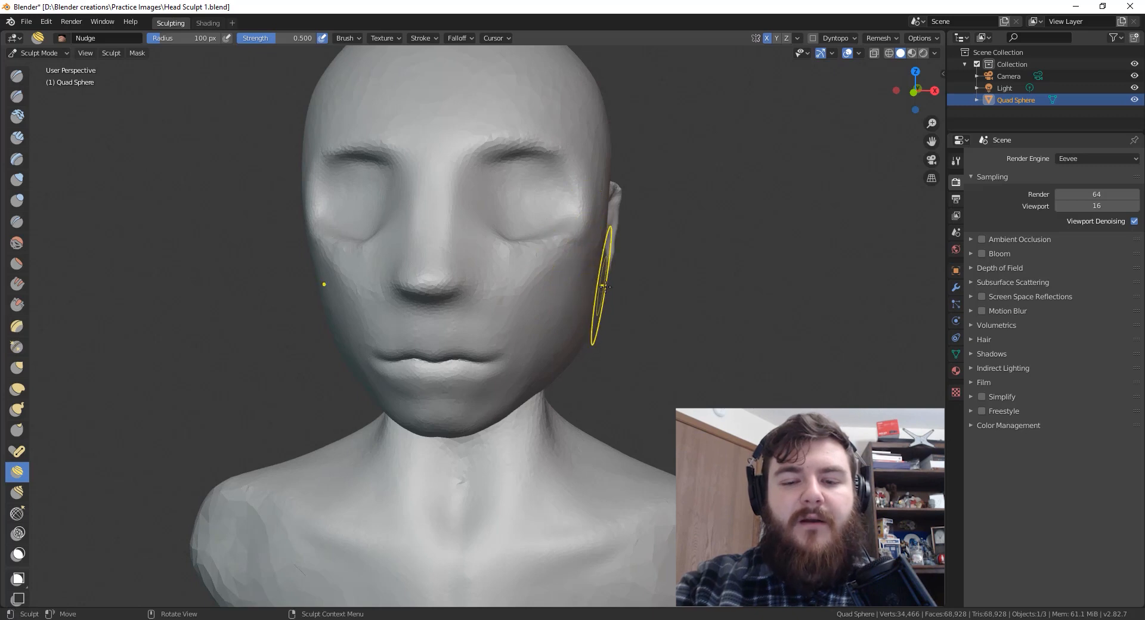
mouse_move(562, 296)
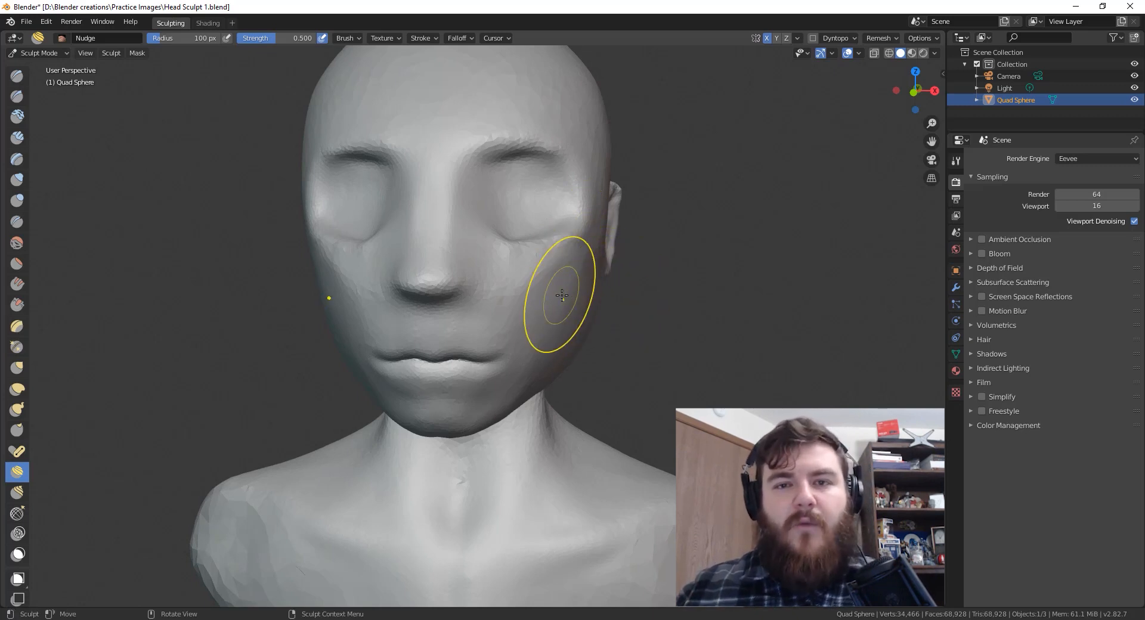
key(Tab)
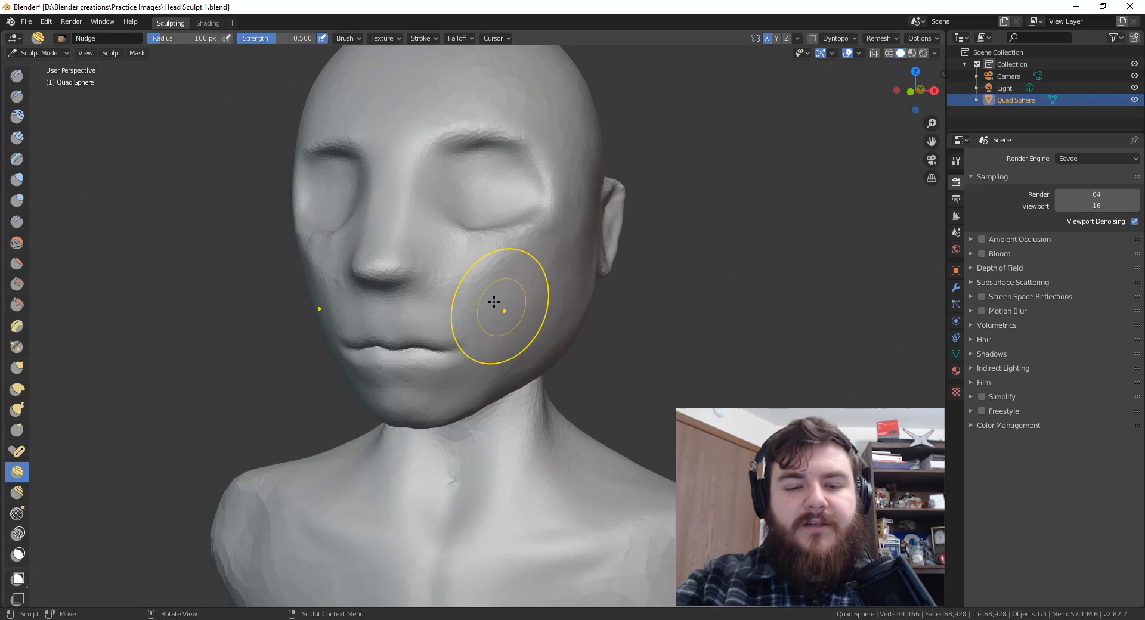
mouse_move(489, 281)
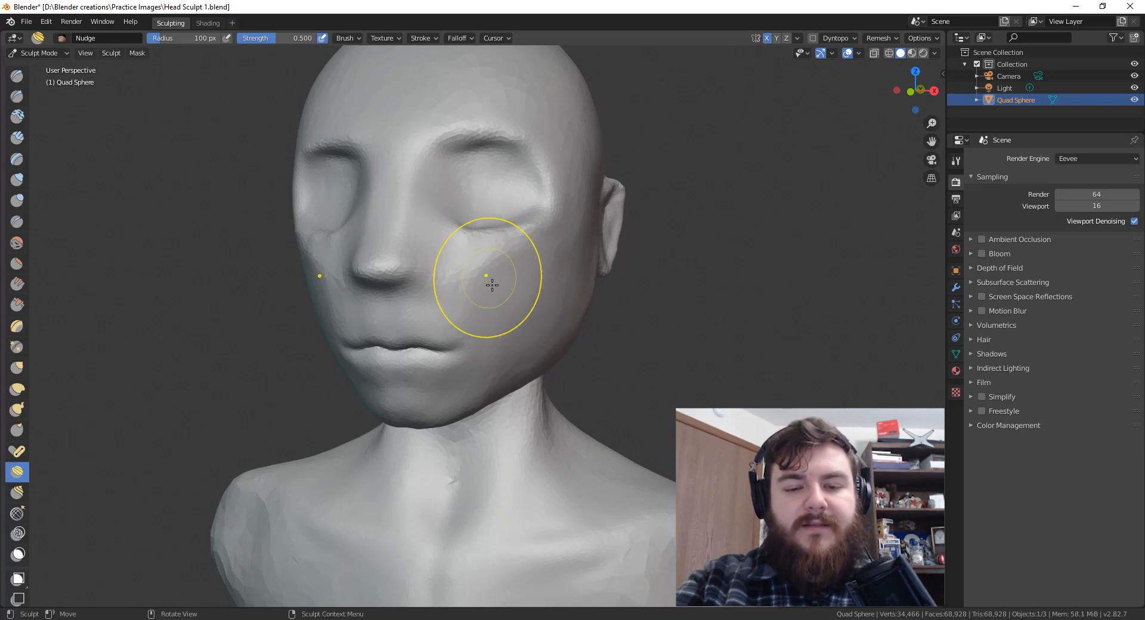
- Inspect the bust's dense triangle mesh in Edit Mode, then return to Sculpt Mode front-on
key(Tab)
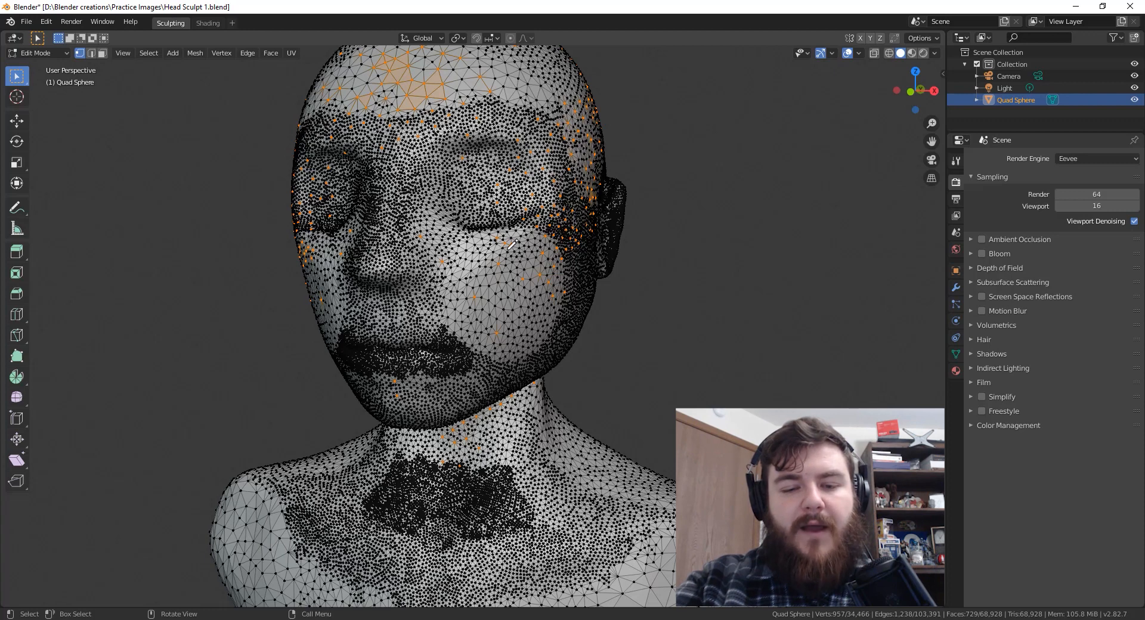
click(35, 52)
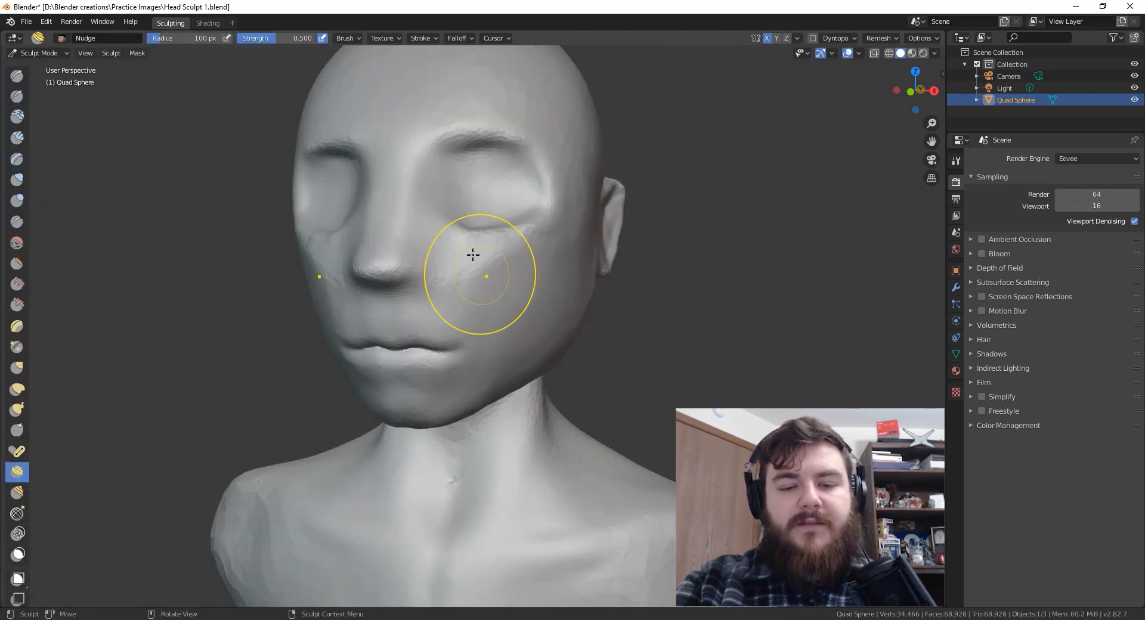
mouse_move(511, 265)
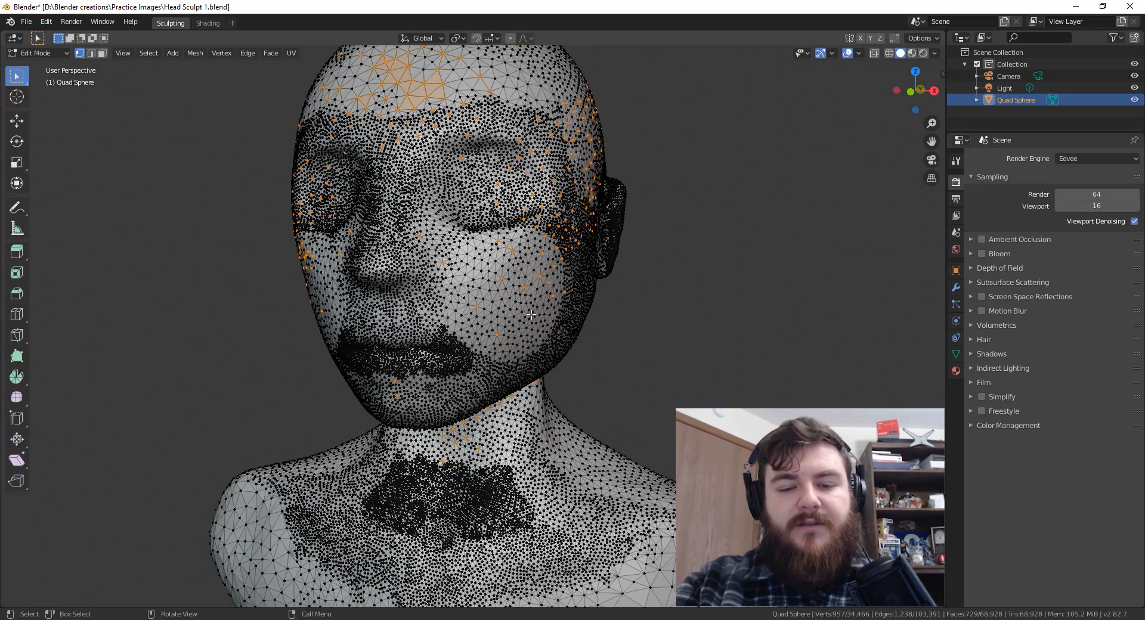
mouse_move(473, 249)
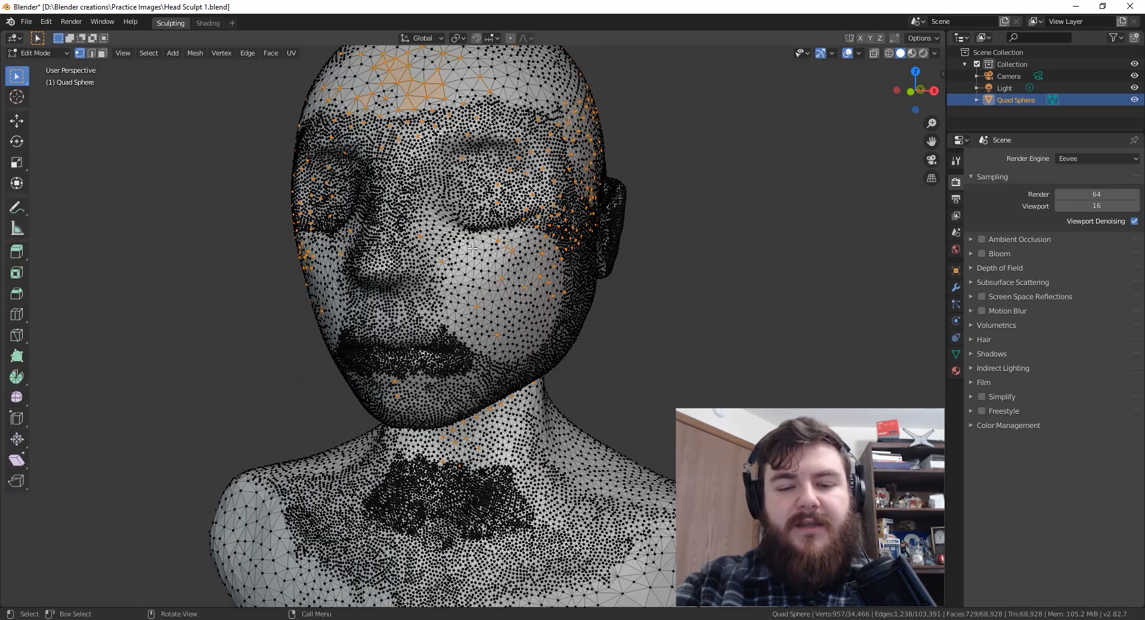
mouse_move(469, 287)
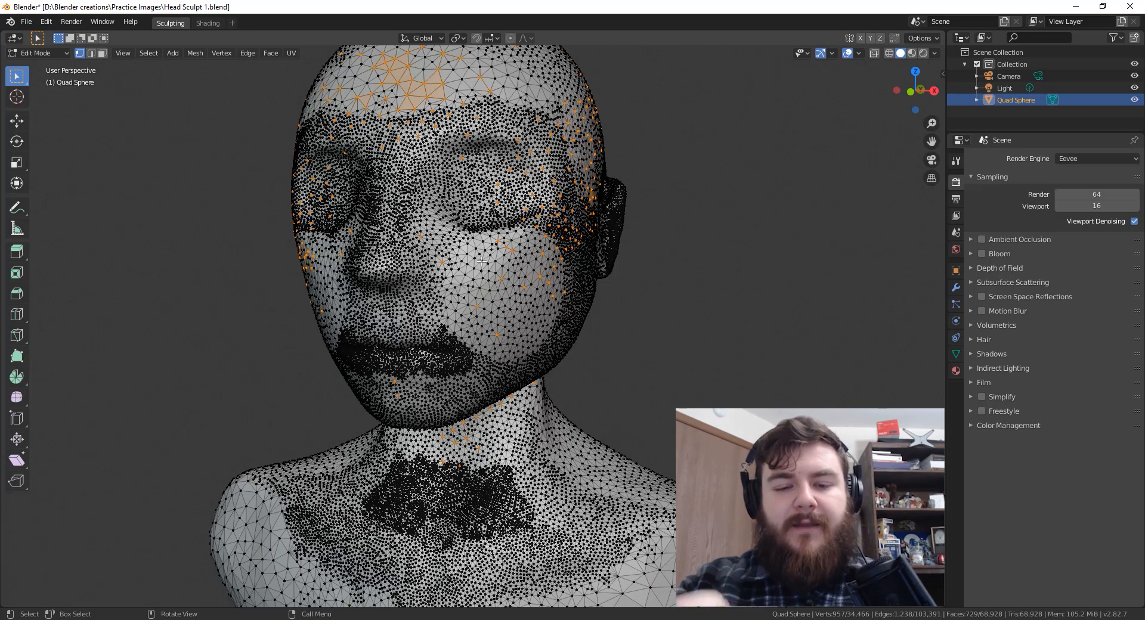
click(37, 52)
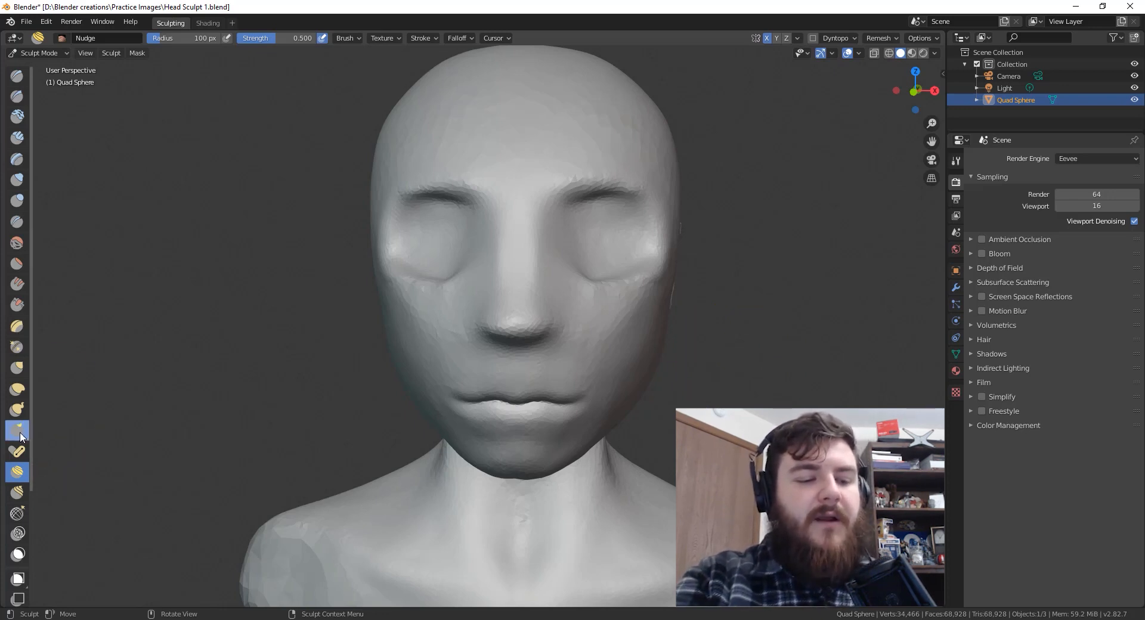
- Smear the cheek beside the nose with Thumb strokes, checking from a three-quarter side view
click(18, 430)
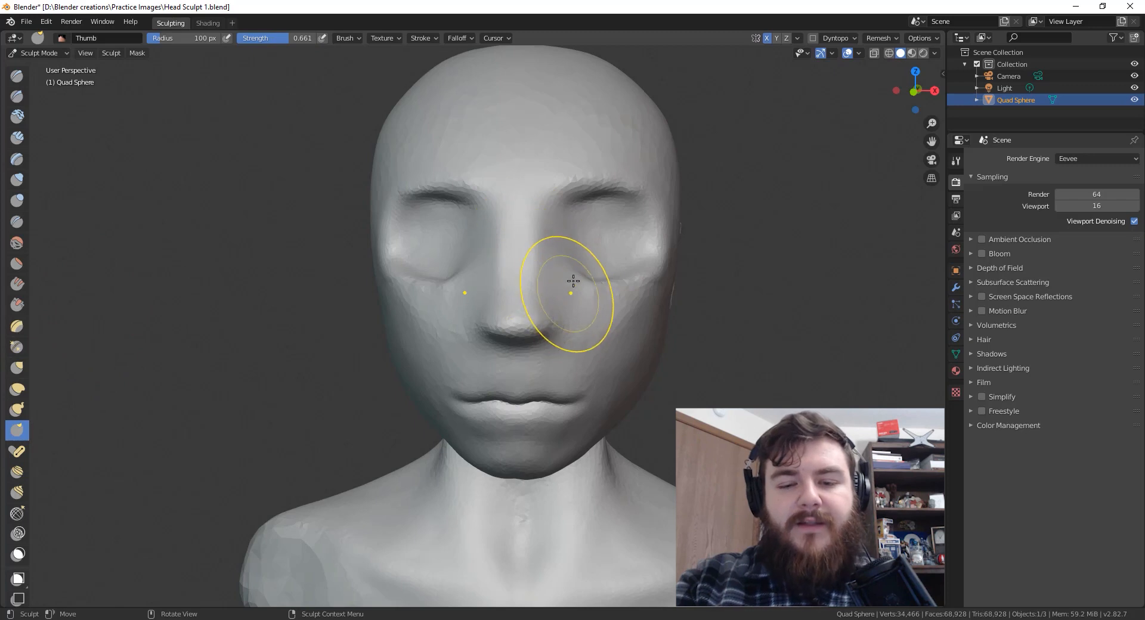
mouse_move(550, 257)
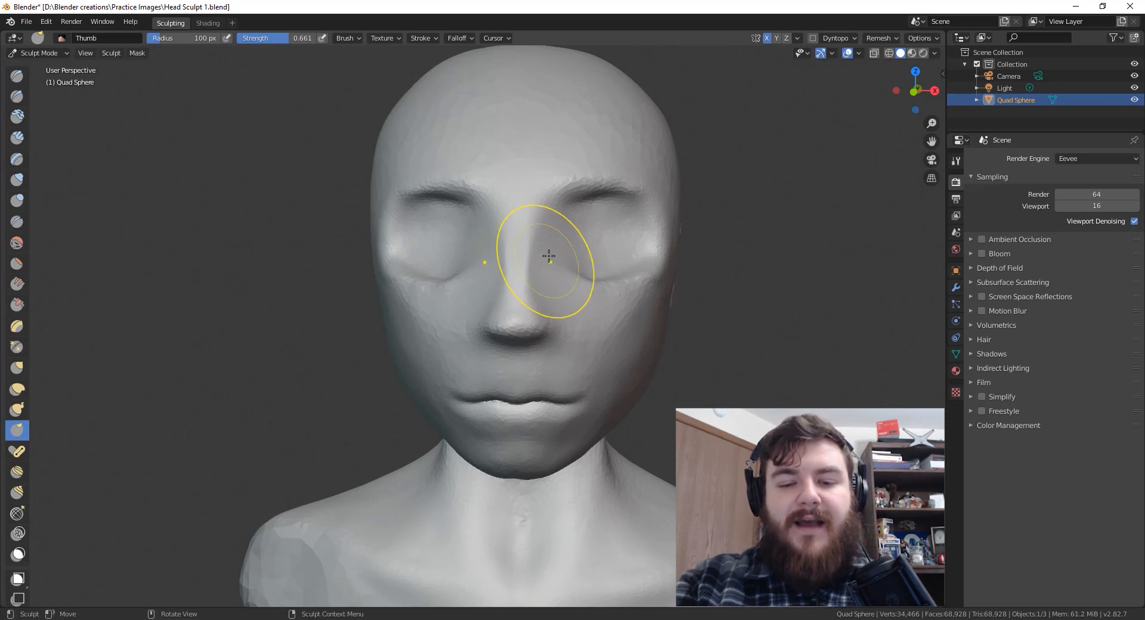
drag(547, 255, 504, 265)
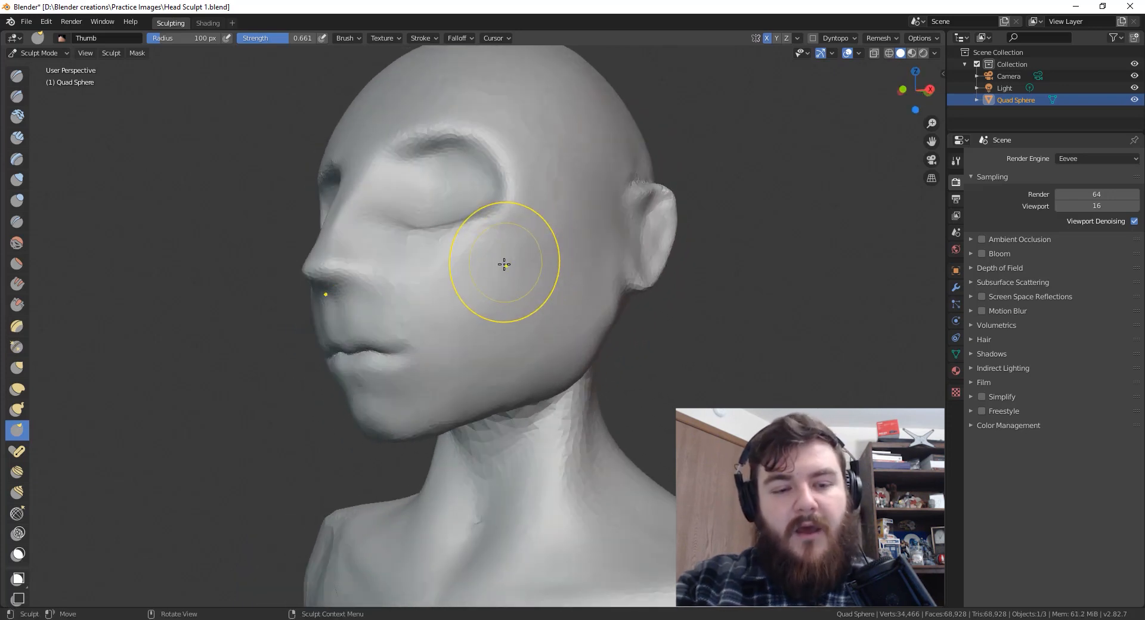
drag(504, 263, 395, 275)
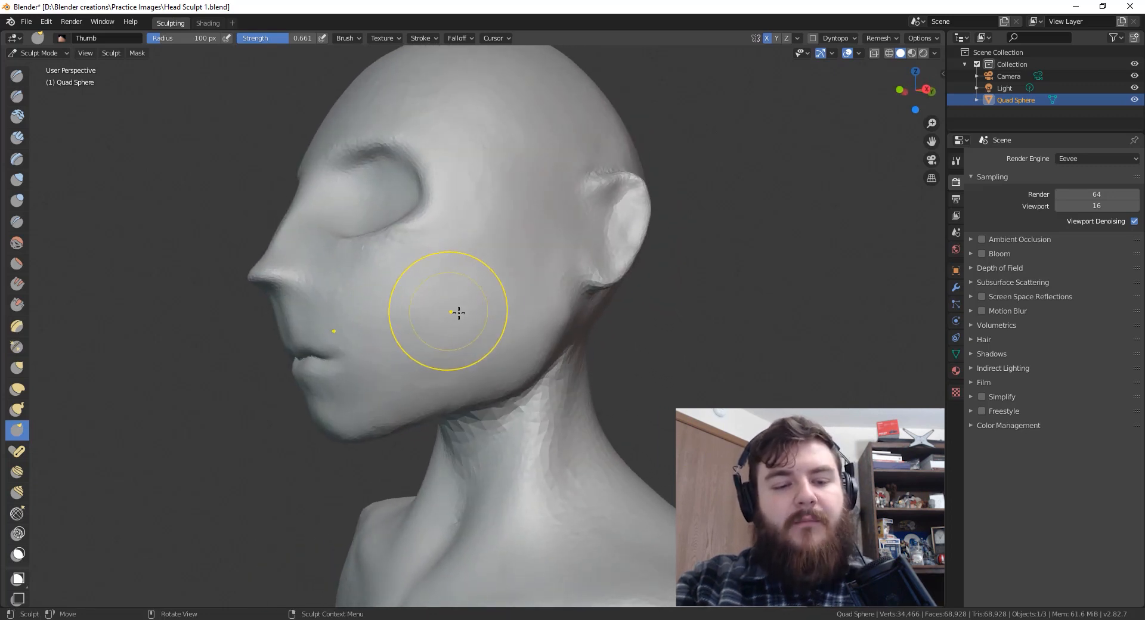
mouse_move(476, 313)
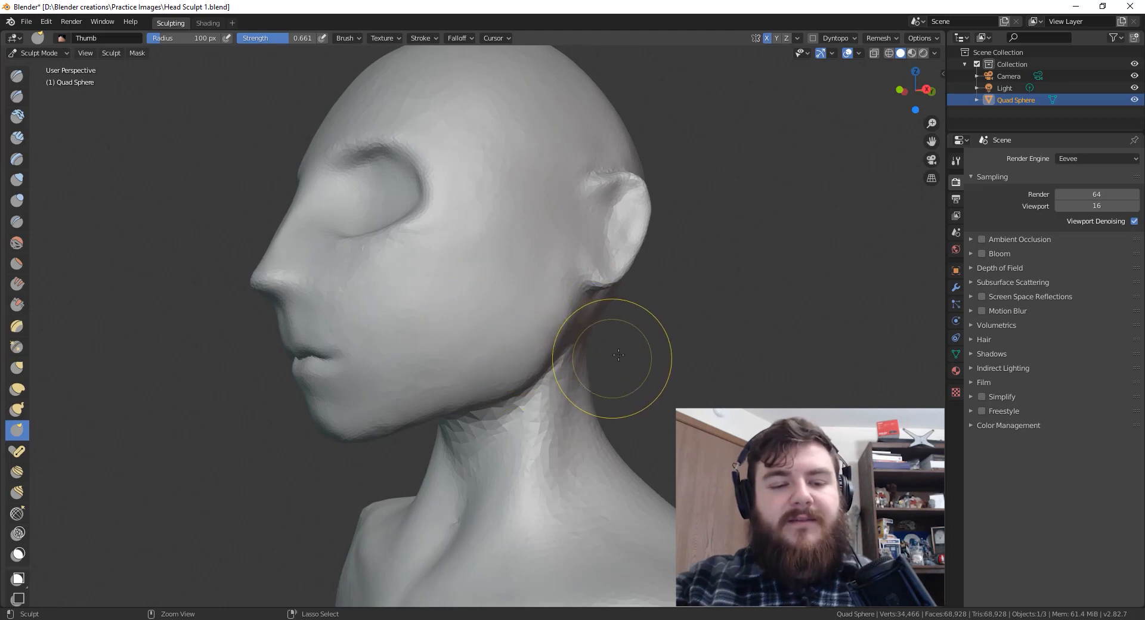
mouse_move(662, 359)
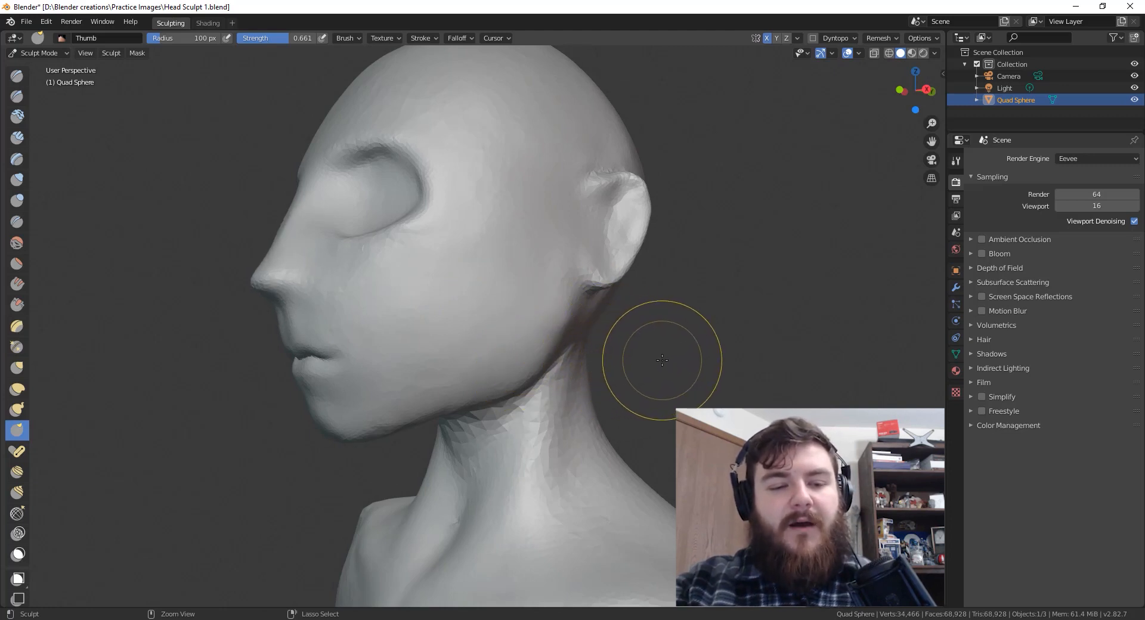
mouse_move(674, 350)
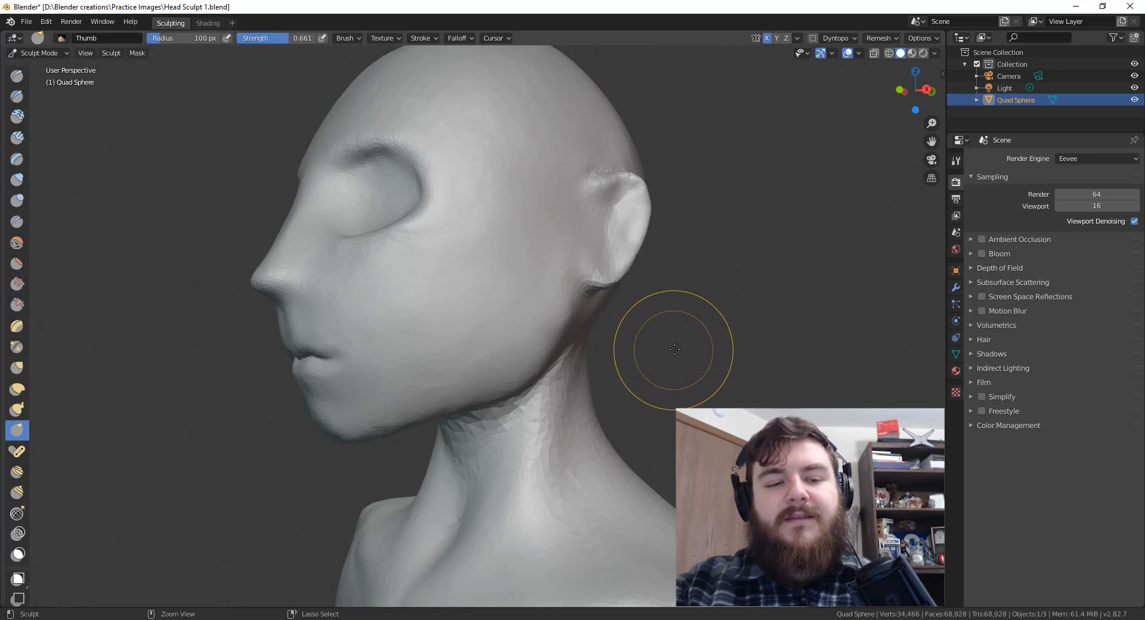
drag(671, 350, 702, 333)
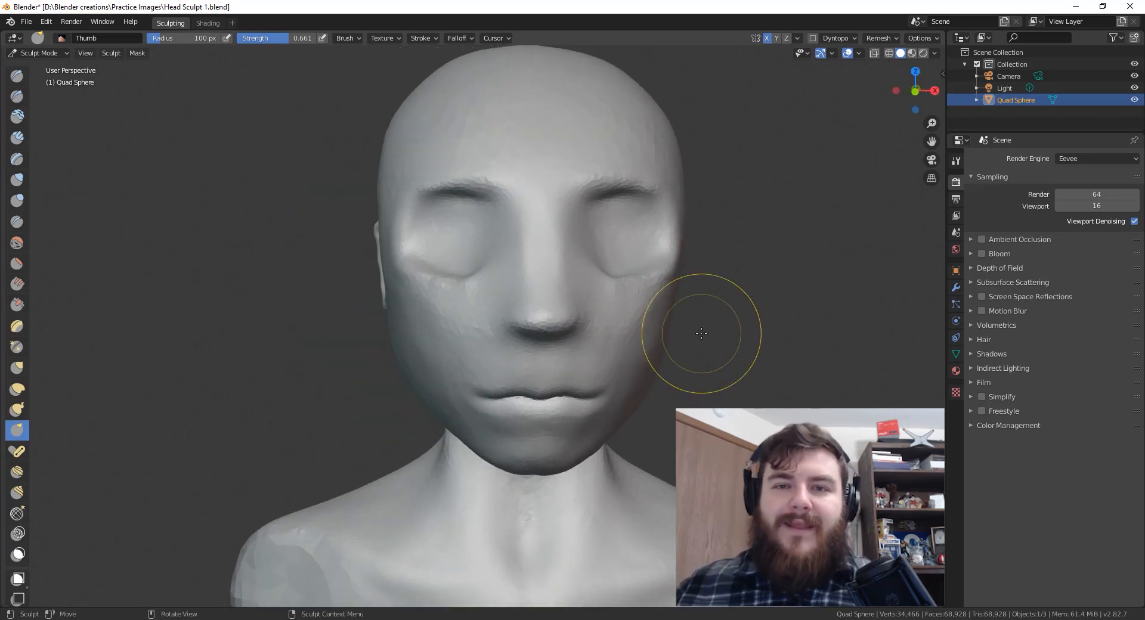